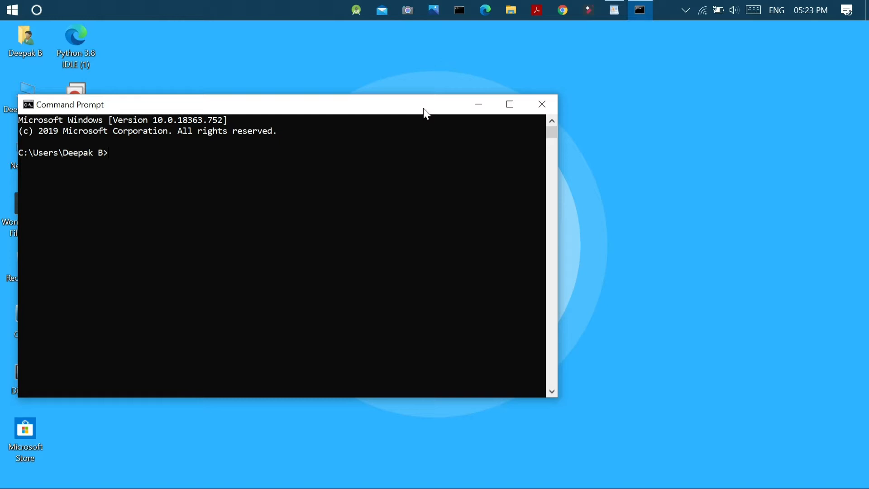
- Run color 1f for a blue background with white text, after clearing the bg- placeholder
text(command)
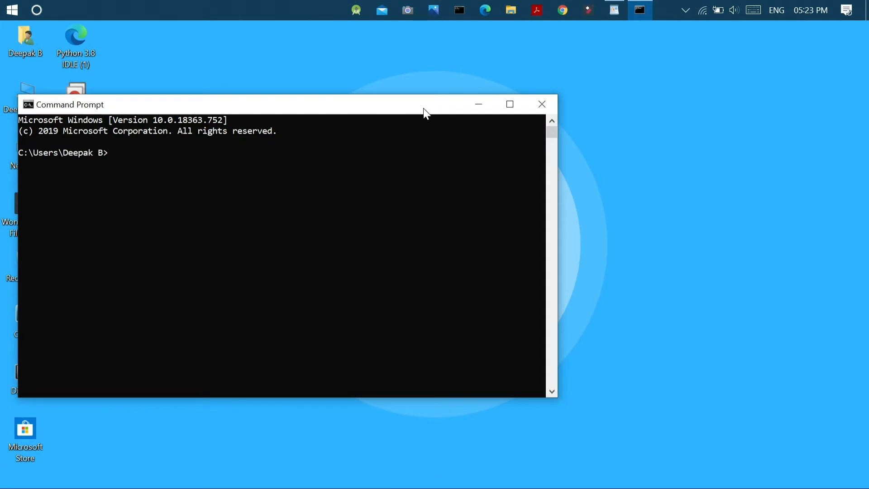
text(color)
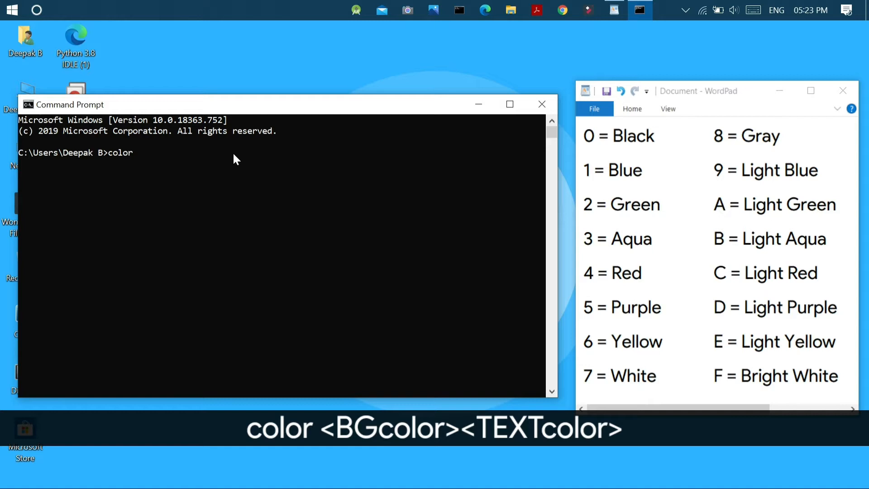
text(bg-)
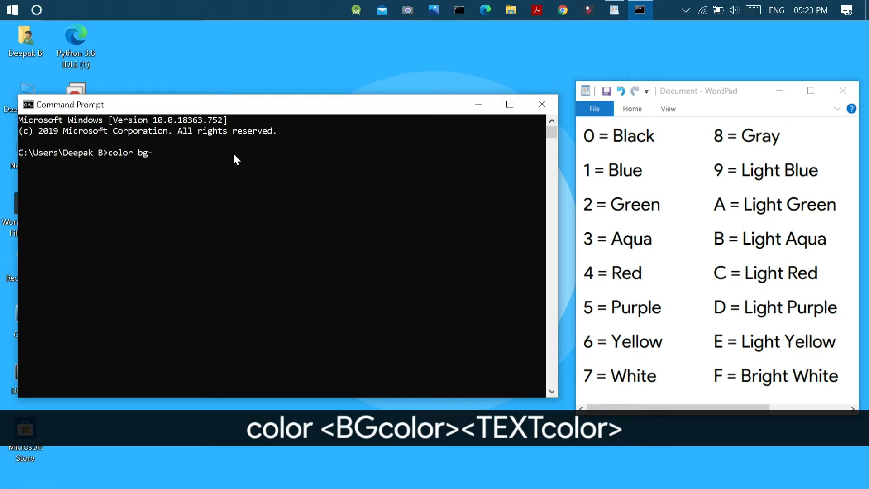
key(Backspace)
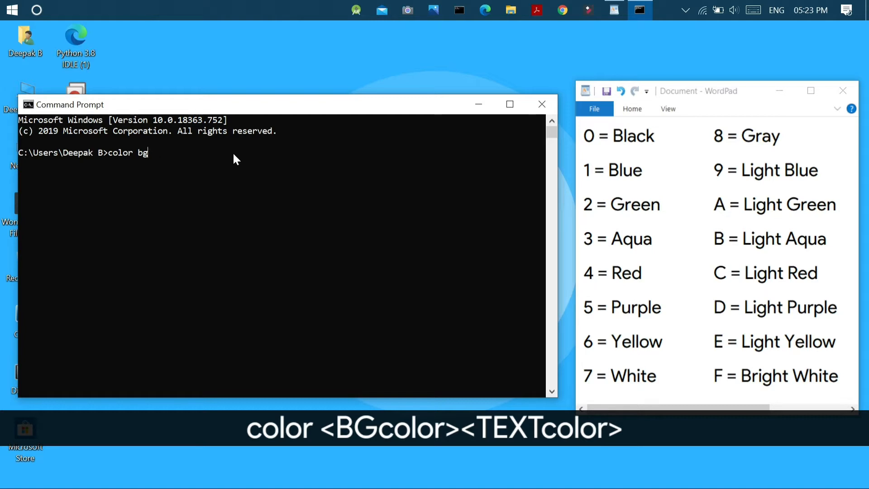
key(Backspace)
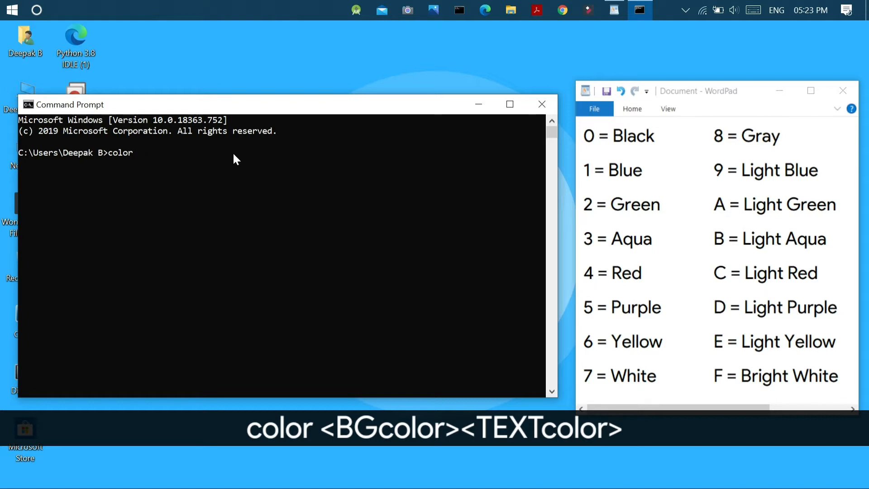
text(1)
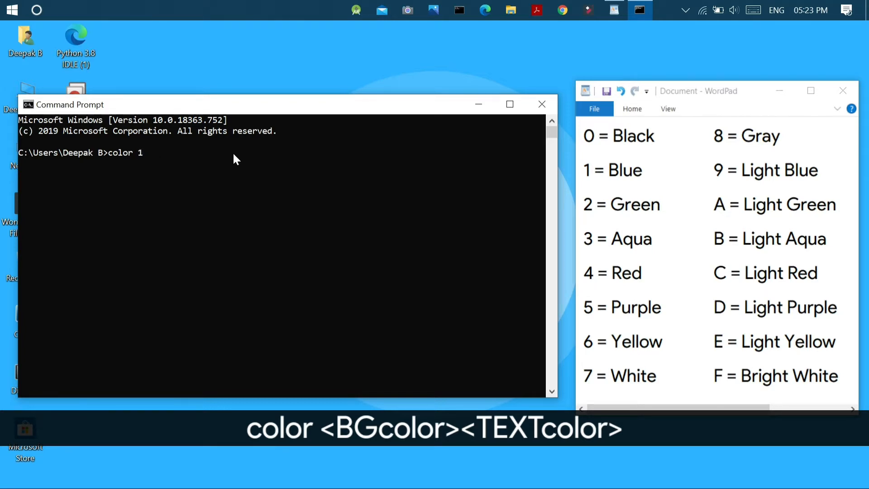
text(f)
text(c)
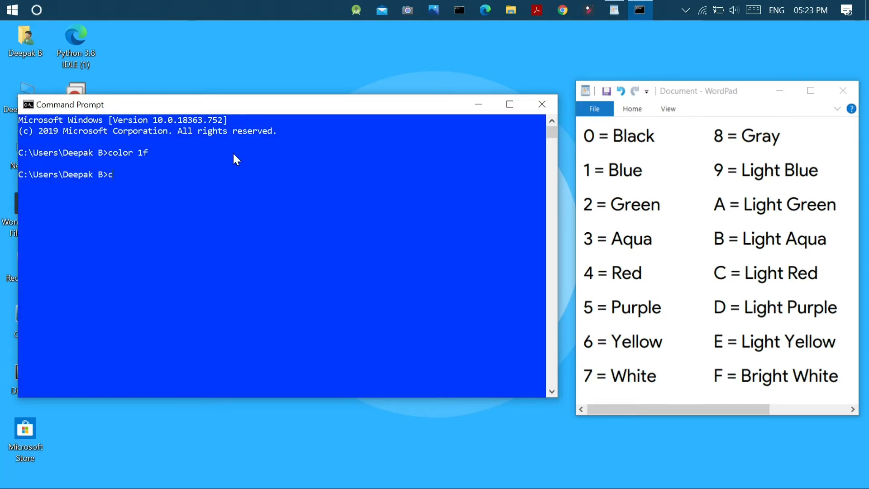
- Try colour codes 52, 3a, 41 and c0, then run plain color to restore the default black console
text(olor)
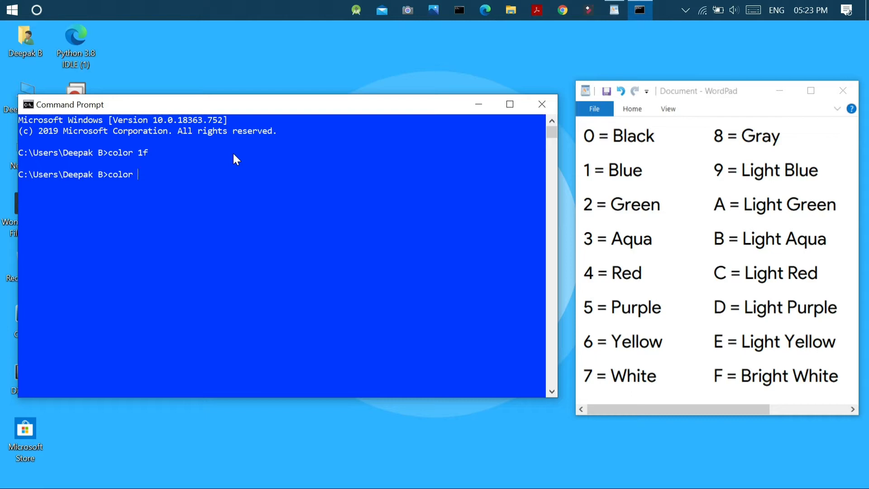
text(52)
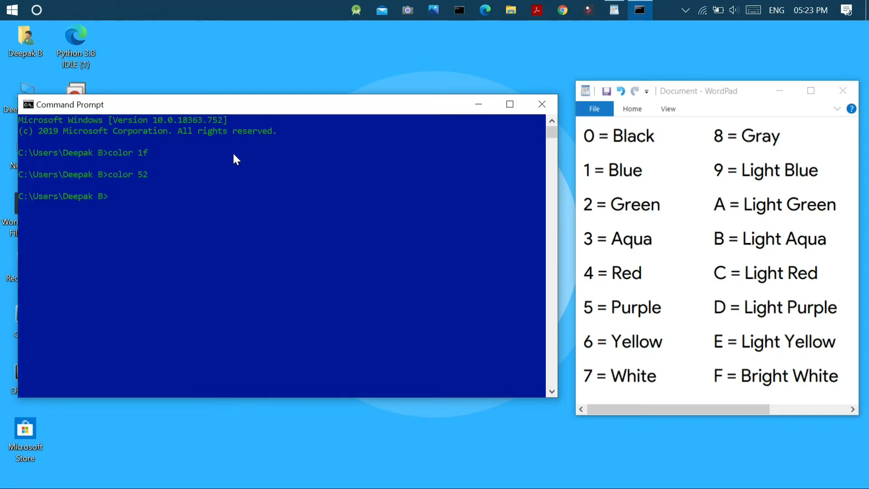
text(color)
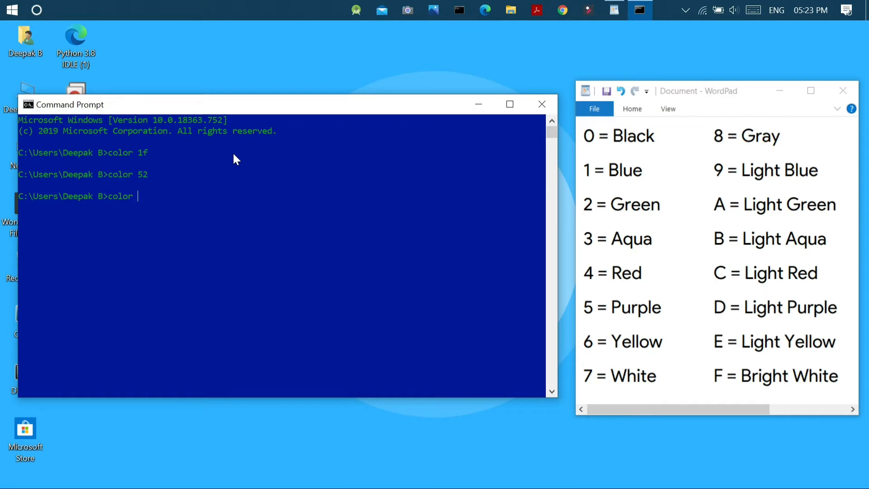
text(3a)
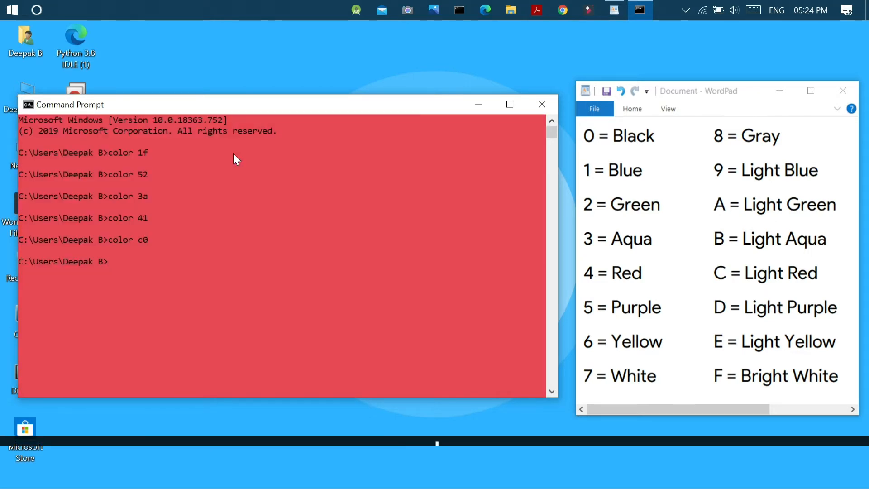
text(color)
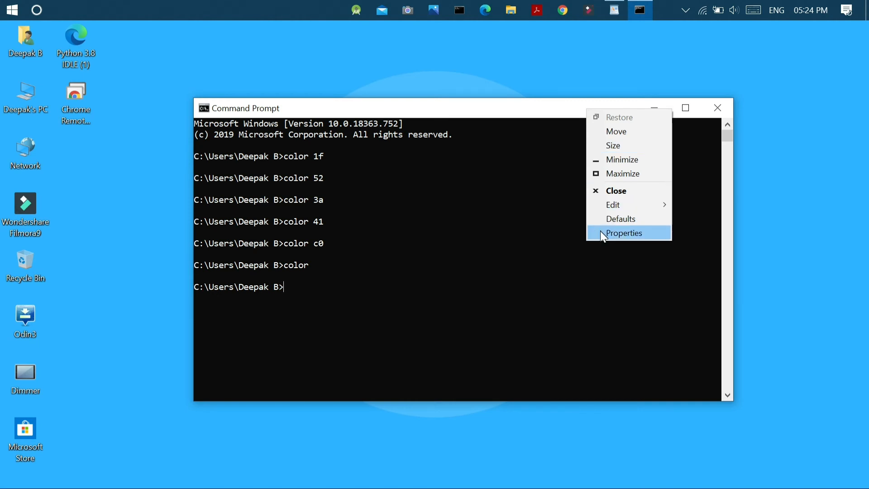
- Bring up the console Properties Options and try the Large cursor size before leaving it Small
click(623, 233)
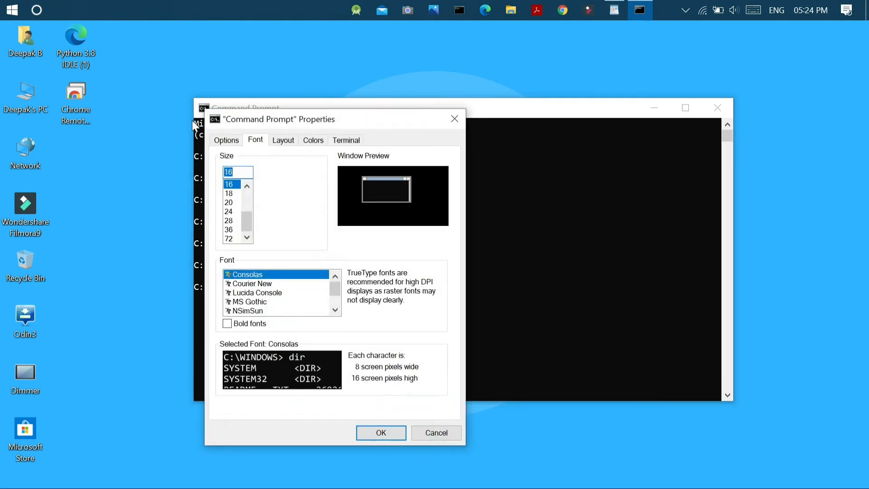
click(226, 140)
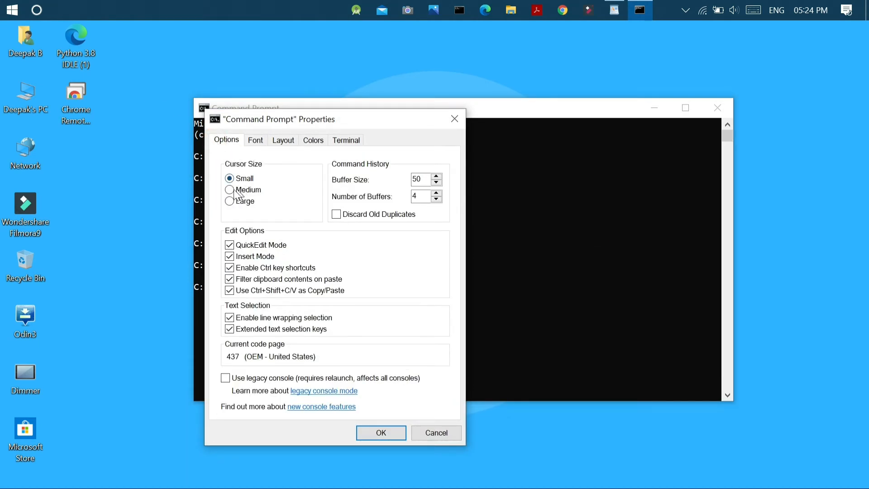
click(229, 201)
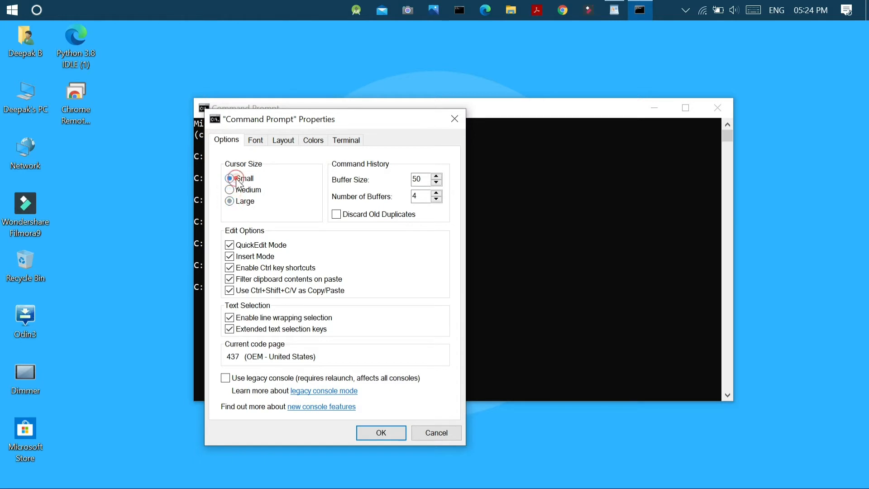
click(229, 177)
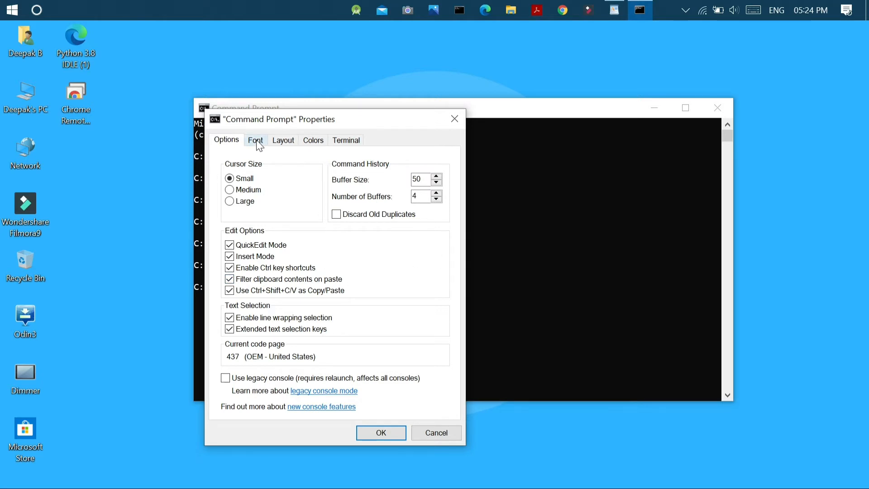
- Set the console font to Lucida Console at size 20 after previewing MS Gothic
click(255, 140)
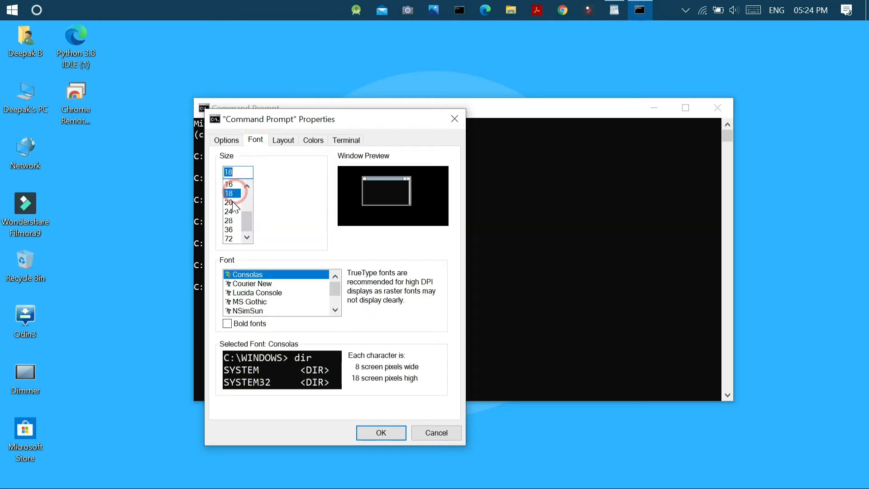
click(228, 203)
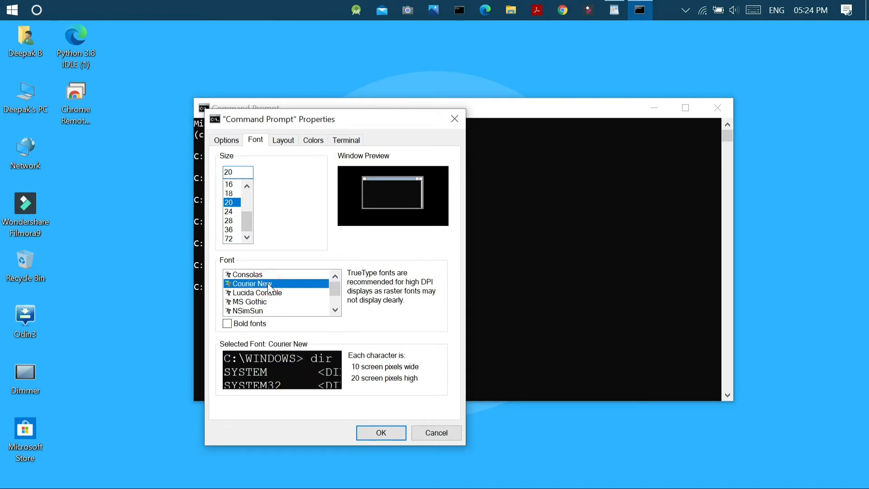
click(249, 301)
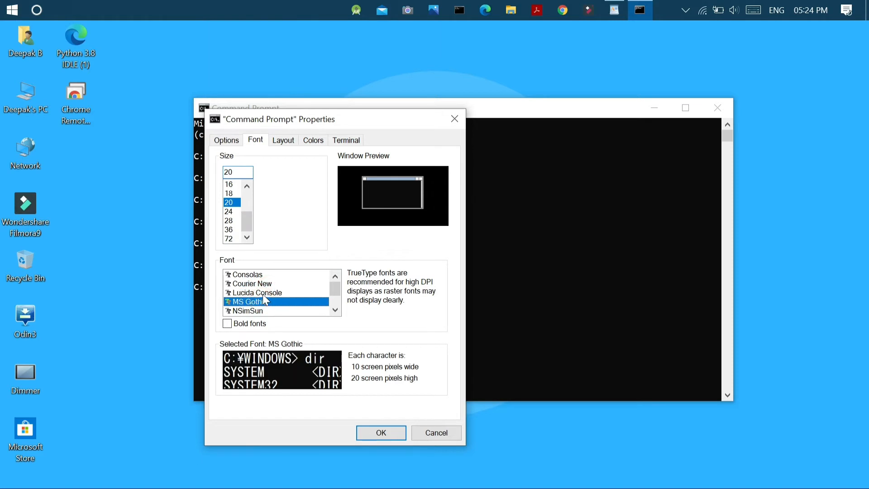
click(257, 292)
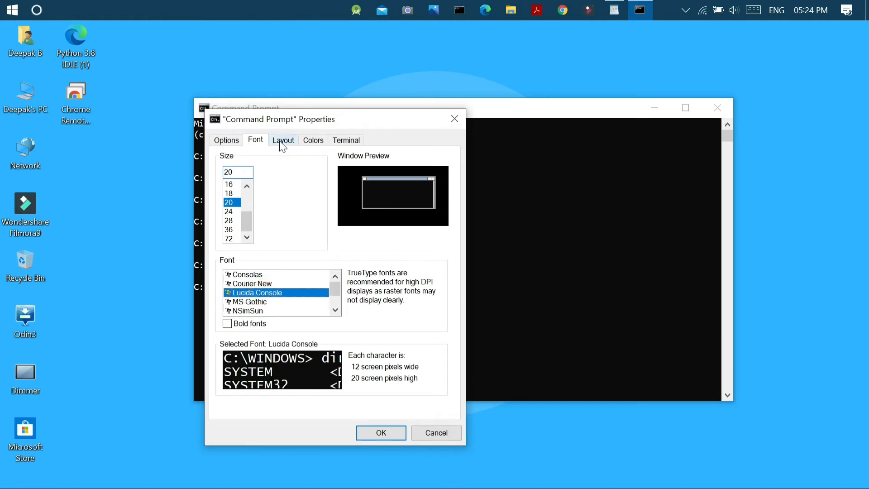
- Review the Layout window size values and move on to the Colors settings
click(283, 140)
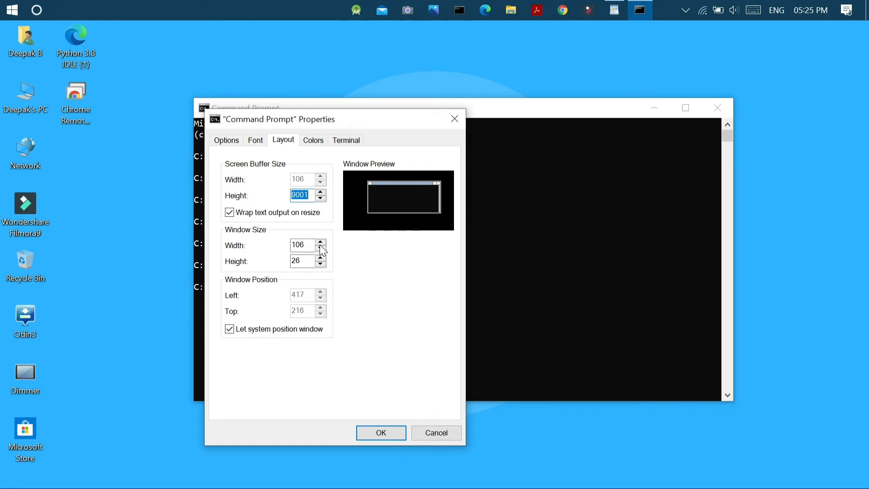
click(303, 244)
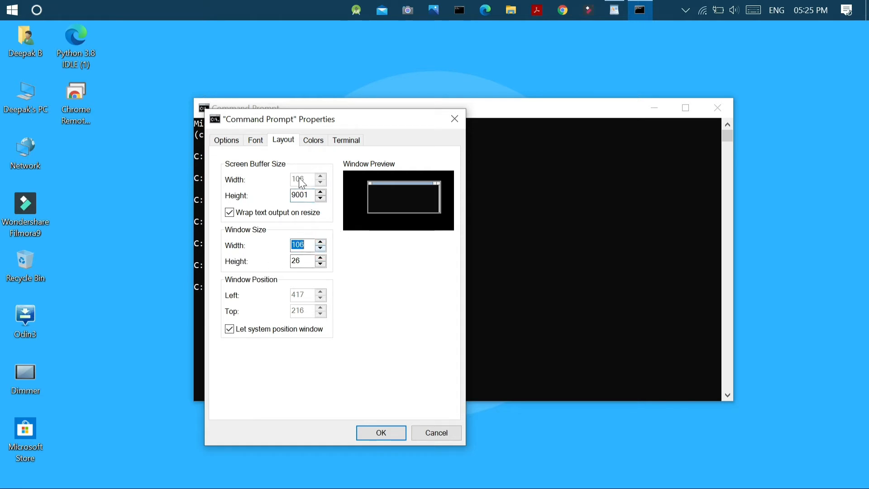
click(313, 140)
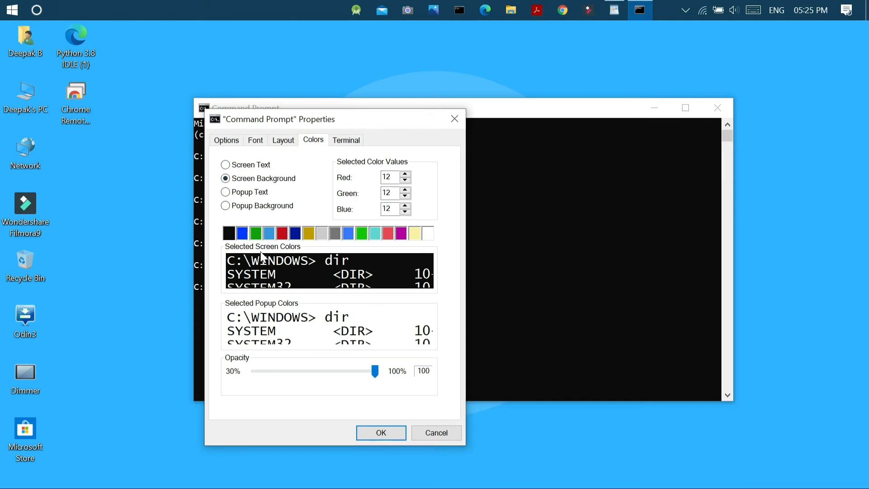
- Make screen text blue on a white background and give popups a blue background
click(225, 165)
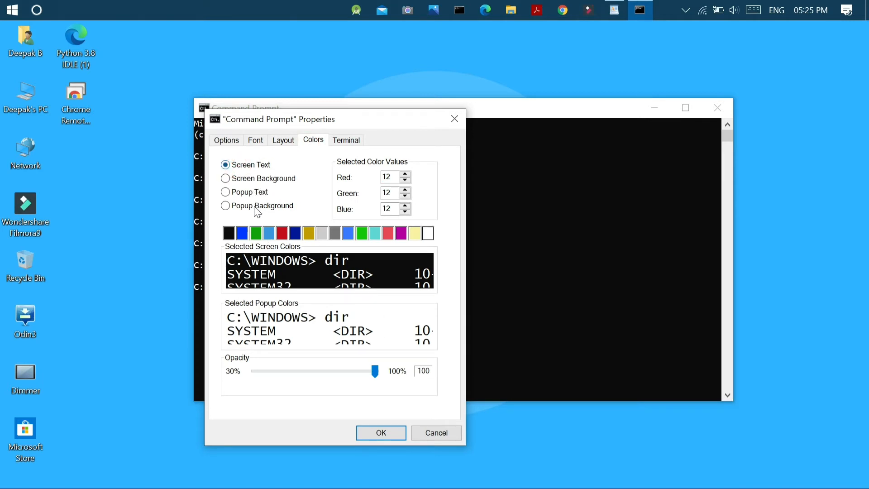
click(242, 233)
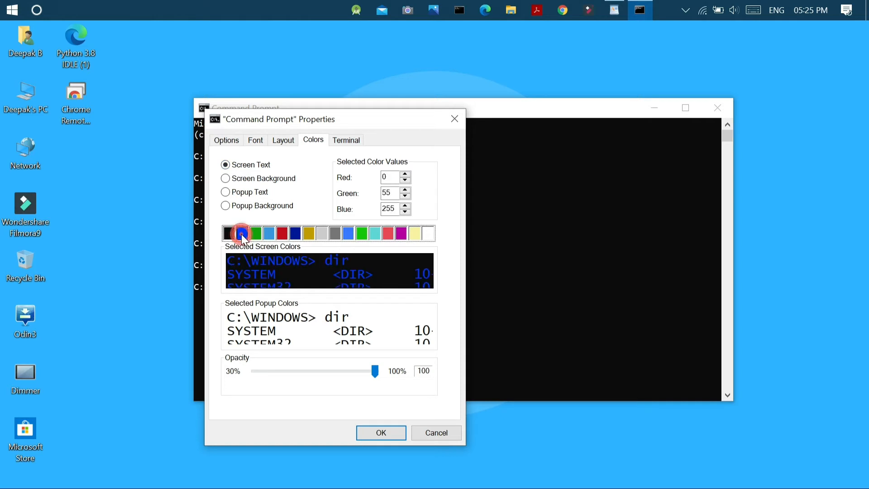
click(225, 177)
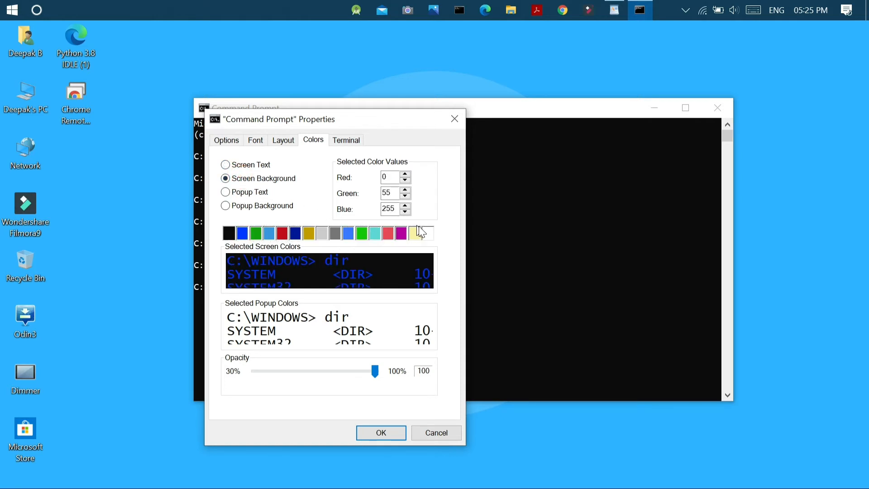
click(428, 232)
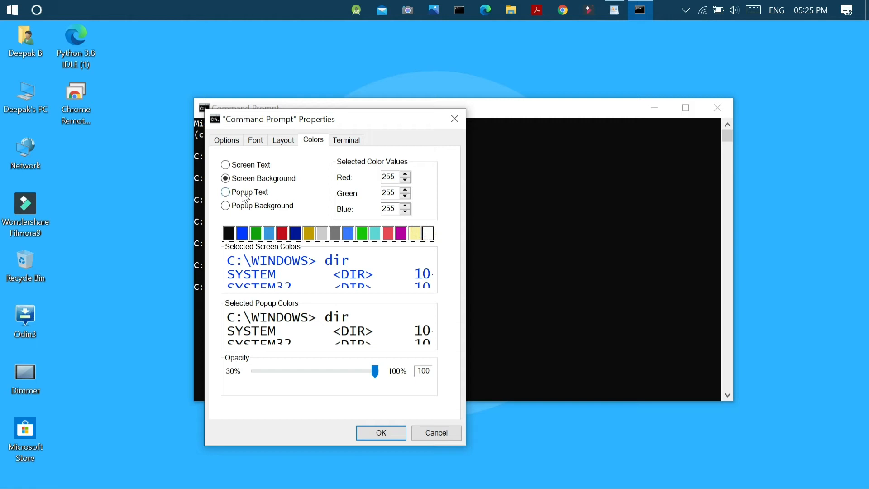
click(225, 192)
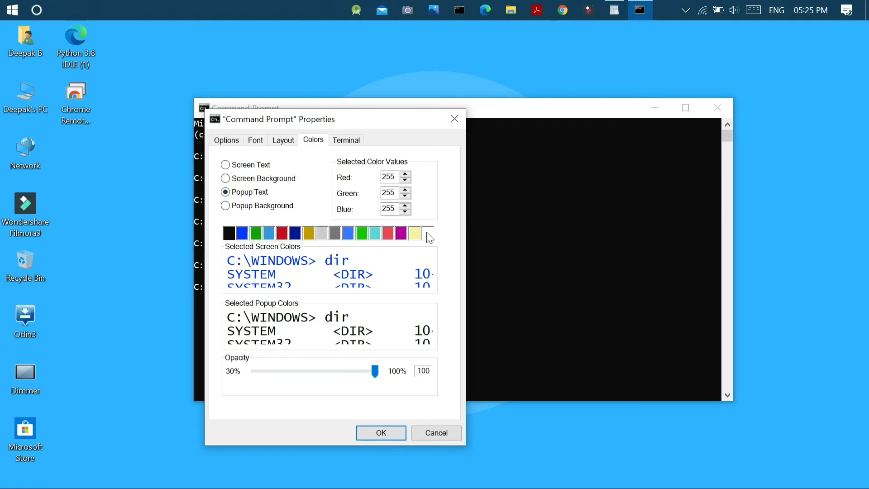
click(225, 205)
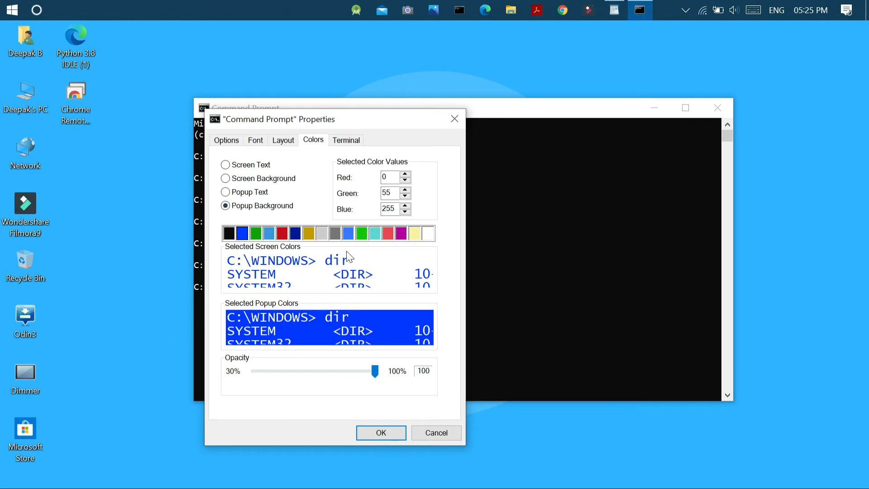
- Test the Opacity slider for slight transparency and return it to 100
drag(374, 371, 349, 370)
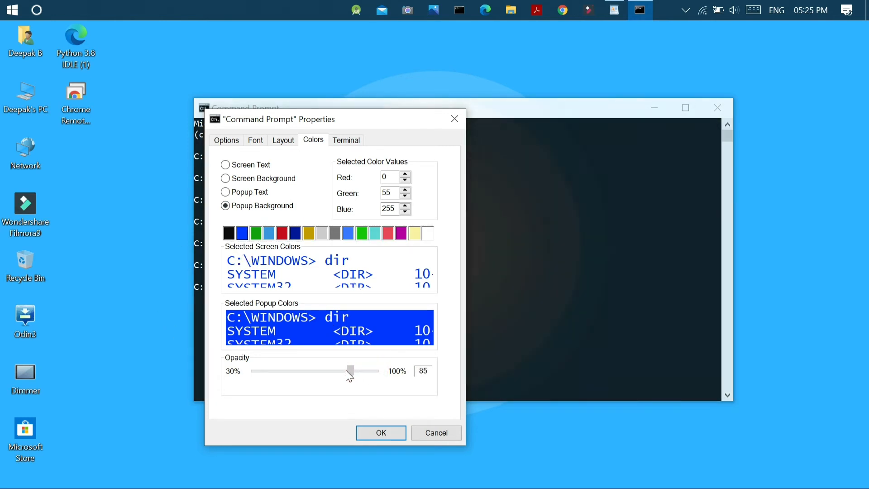
drag(350, 371, 376, 370)
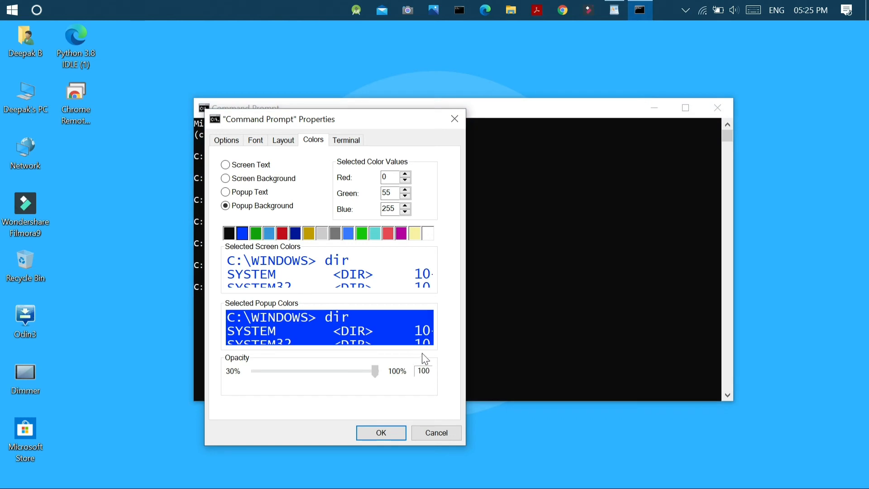
drag(375, 370, 342, 370)
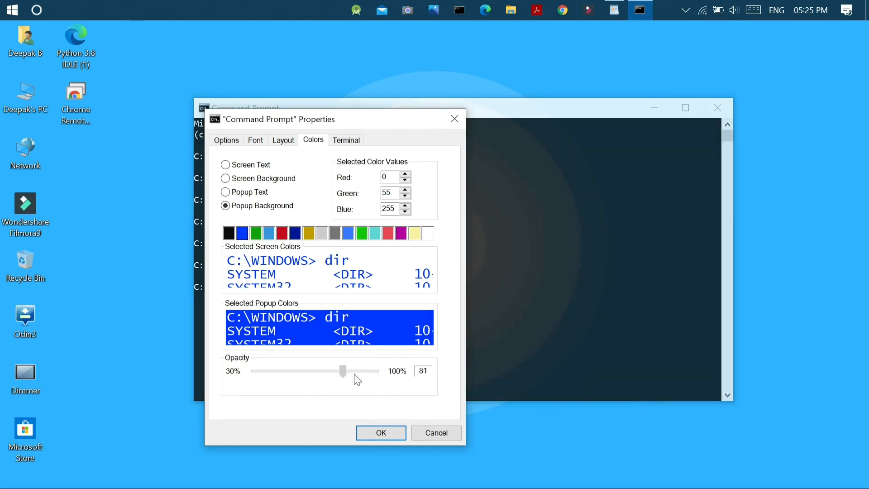
drag(342, 371, 375, 371)
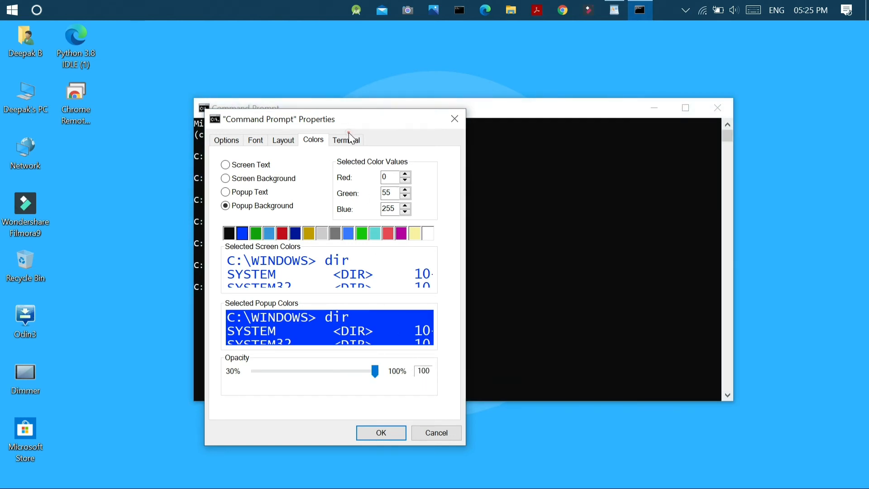
- Set the Terminal cursor shape to Vertical Bar and apply the properties with OK
click(345, 140)
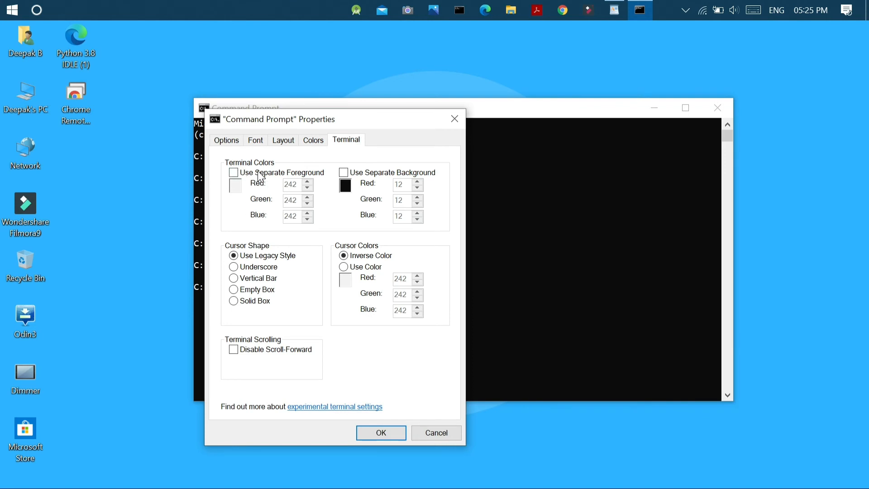
click(312, 140)
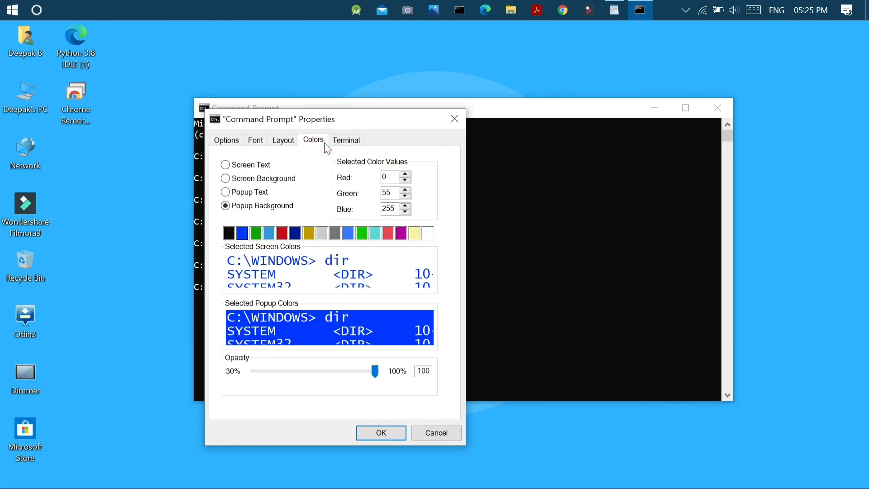
click(346, 140)
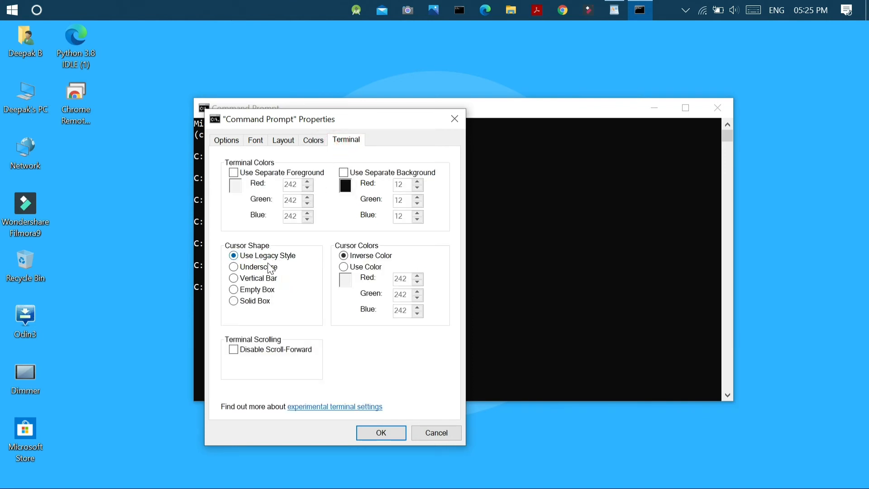
click(234, 278)
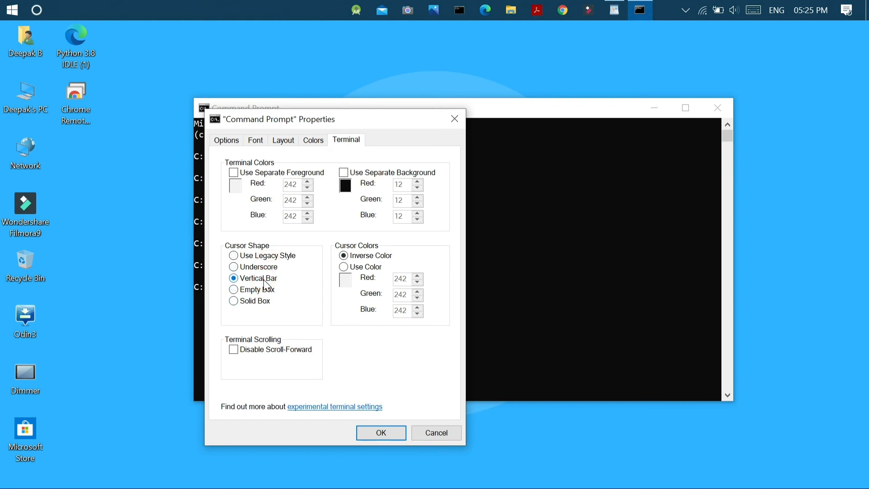
click(381, 432)
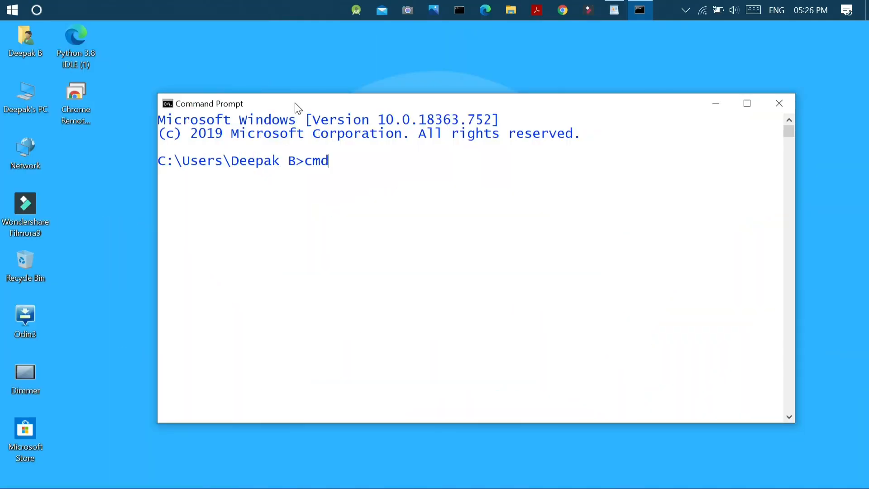
- Start a nested cmd session, run plain color, and begin typing another command
key(enter)
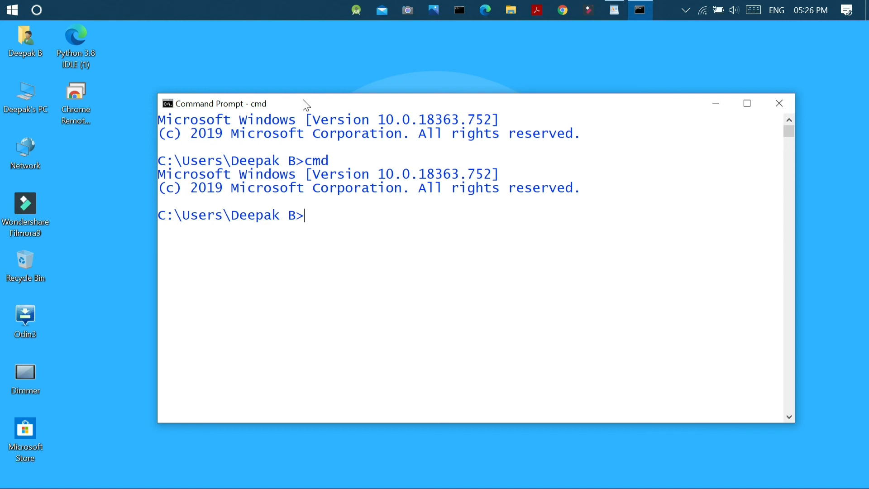
text(color)
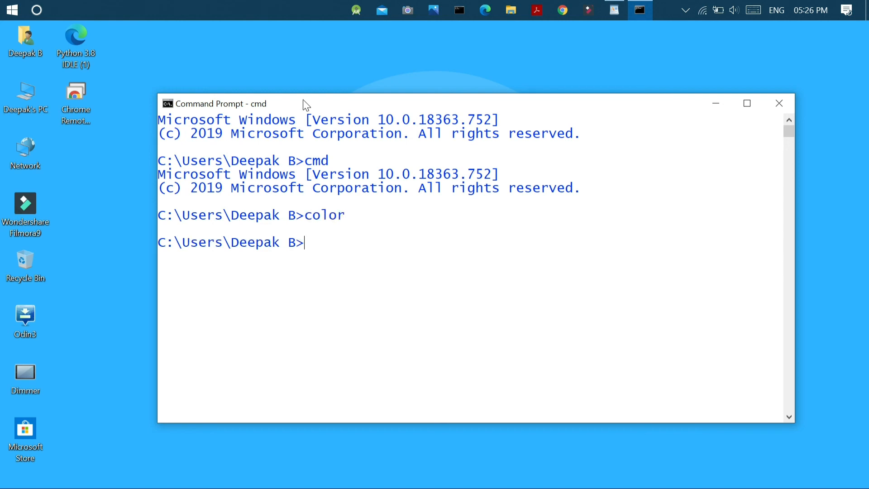
text(c)
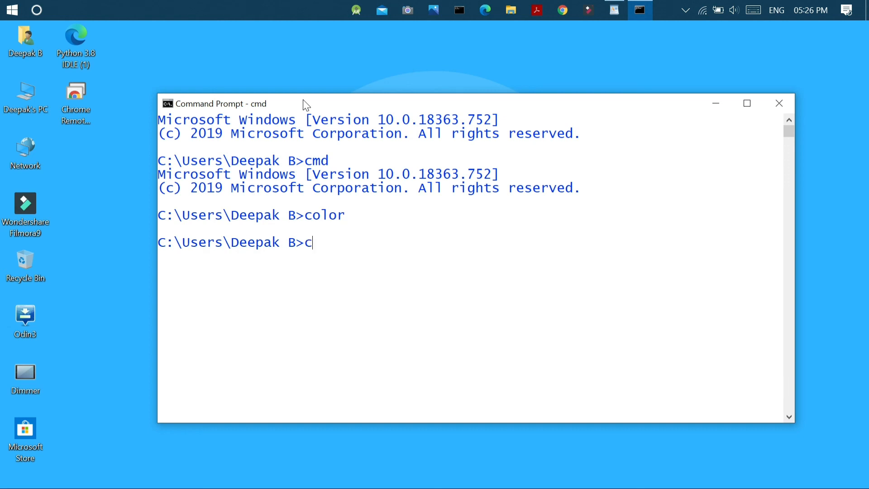